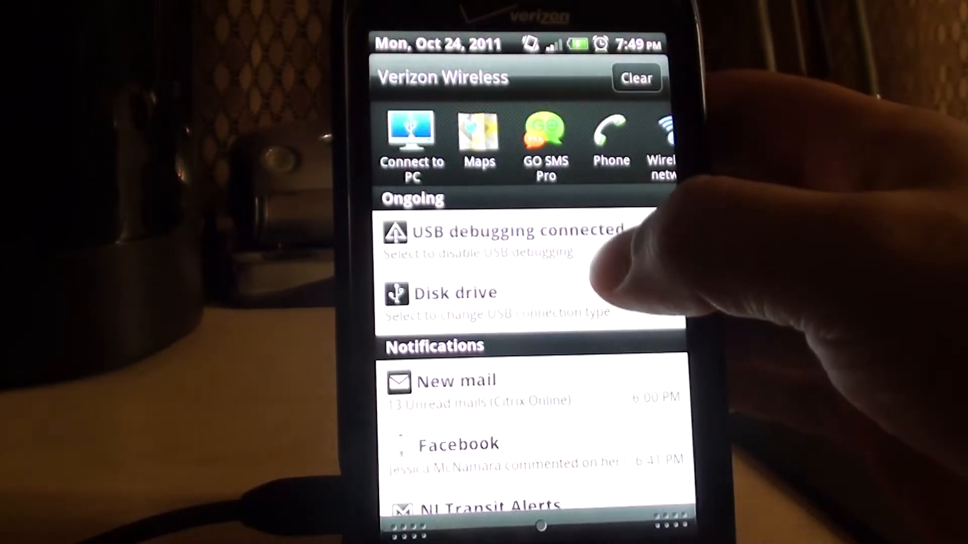
# Step: Set the phone's USB connection to Charge only, then open Applications settings
pyautogui.click(457, 293)
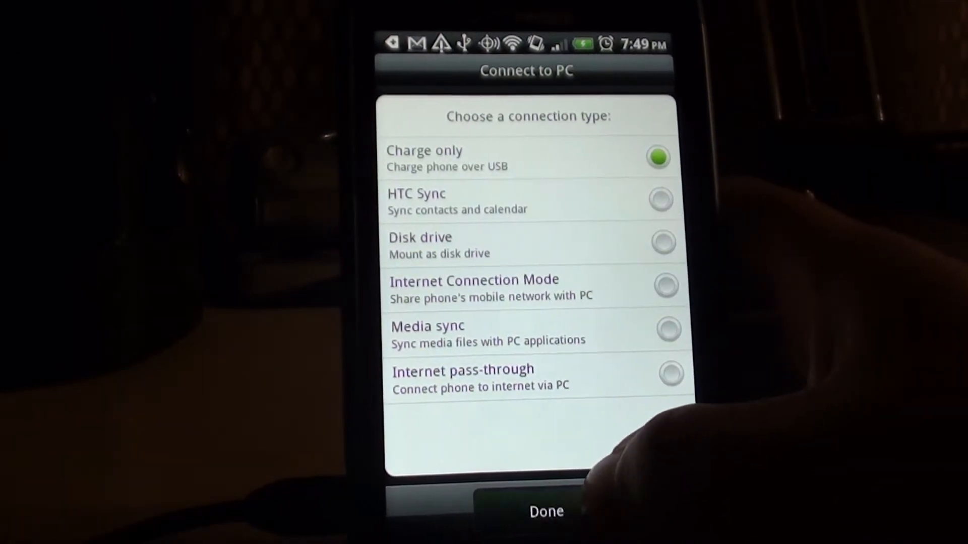
pyautogui.click(546, 511)
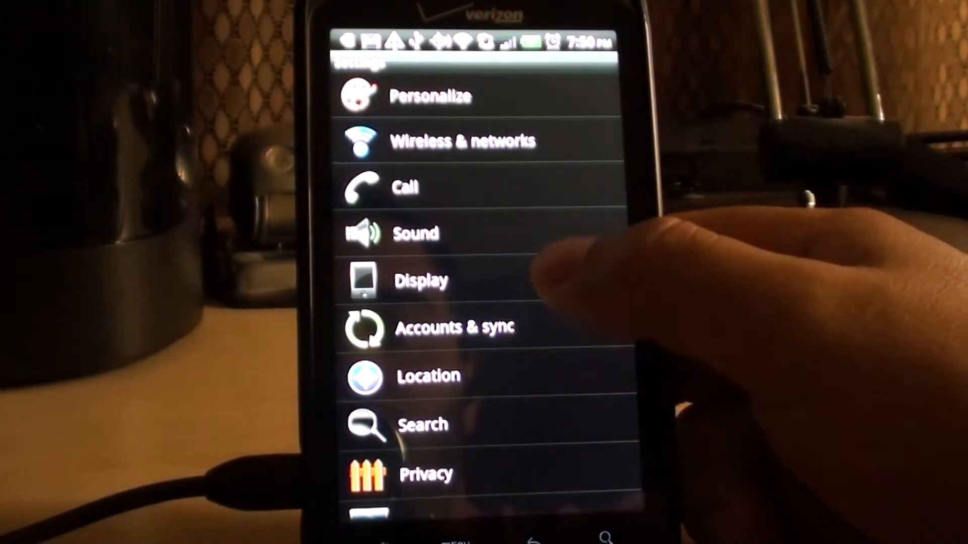
pyautogui.scroll(-3)
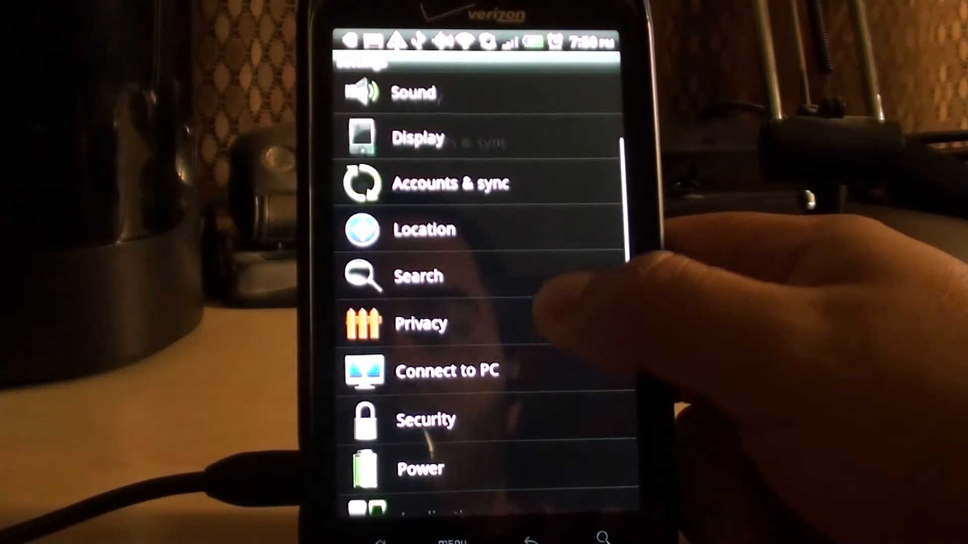
pyautogui.scroll(3)
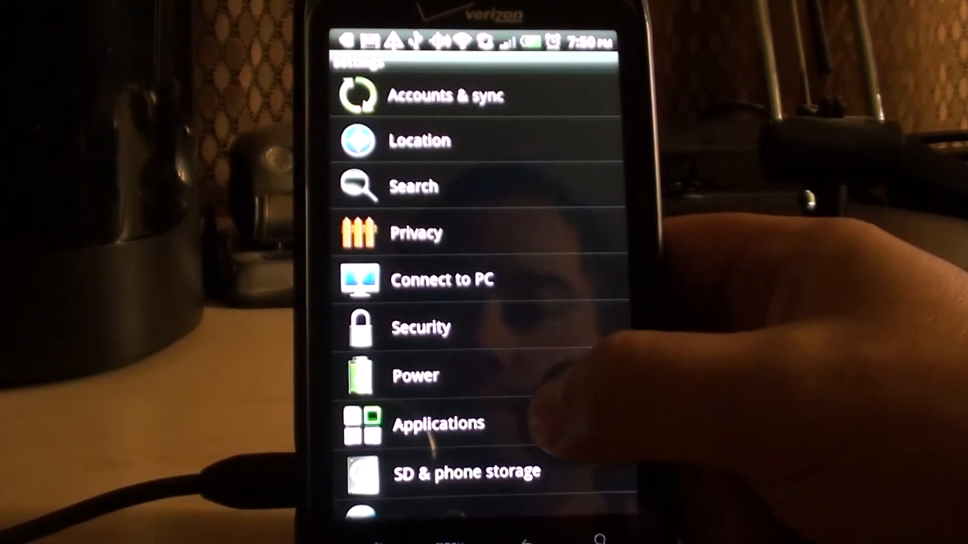
pyautogui.click(439, 424)
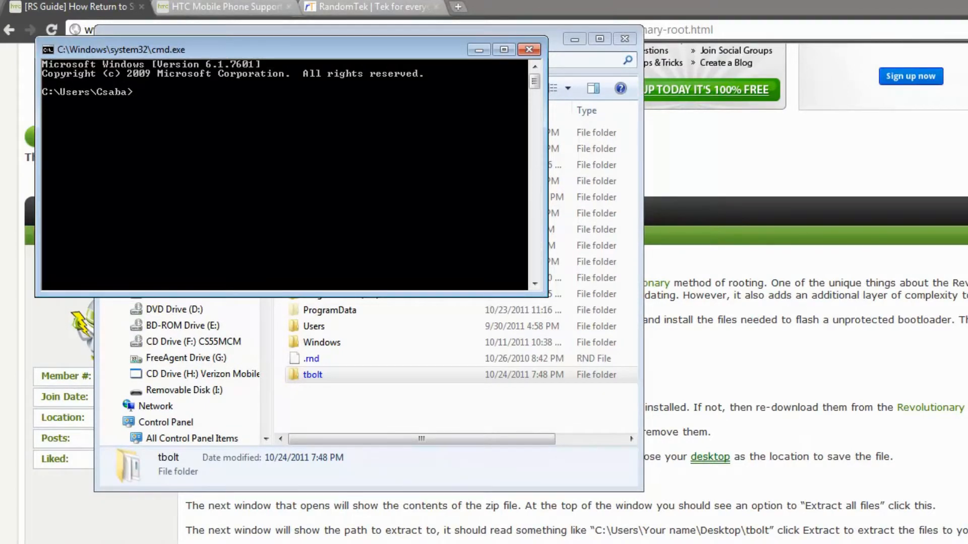
# Step: Start typing cd c:\tbo at the command prompt
pyautogui.write('cd c')
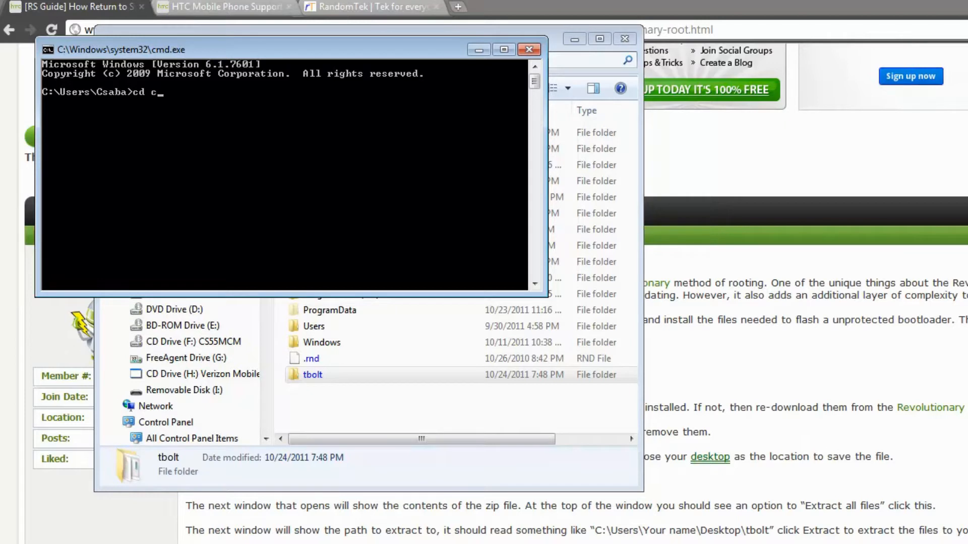
pyautogui.write(':')
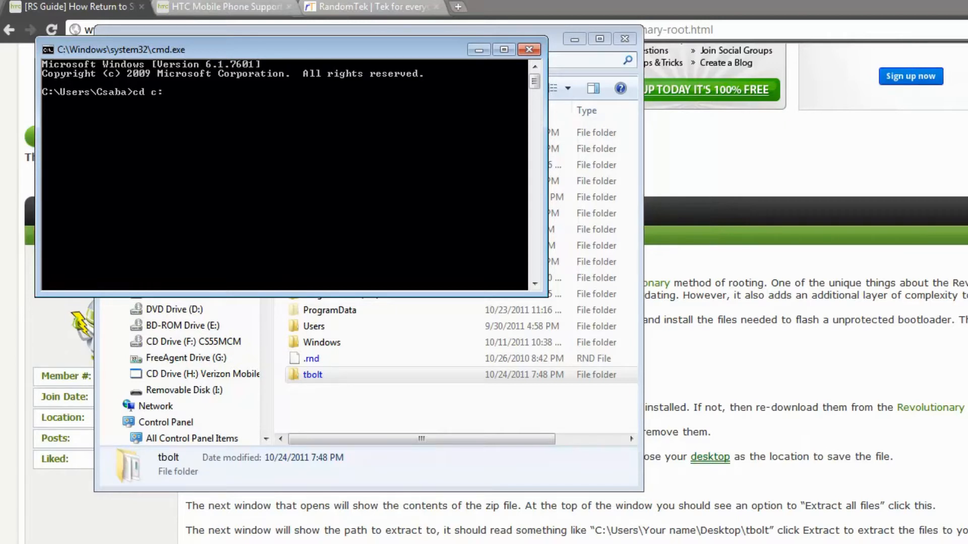
pyautogui.write('\\tbo')
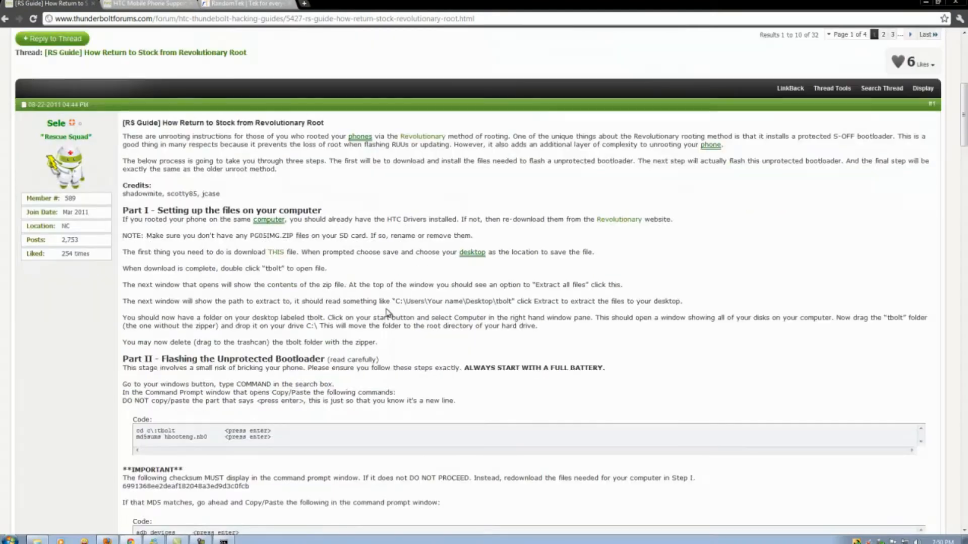
# Step: Scroll the guide down to Part II - Flashing the Unprotected Bootloader
pyautogui.scroll(-3)
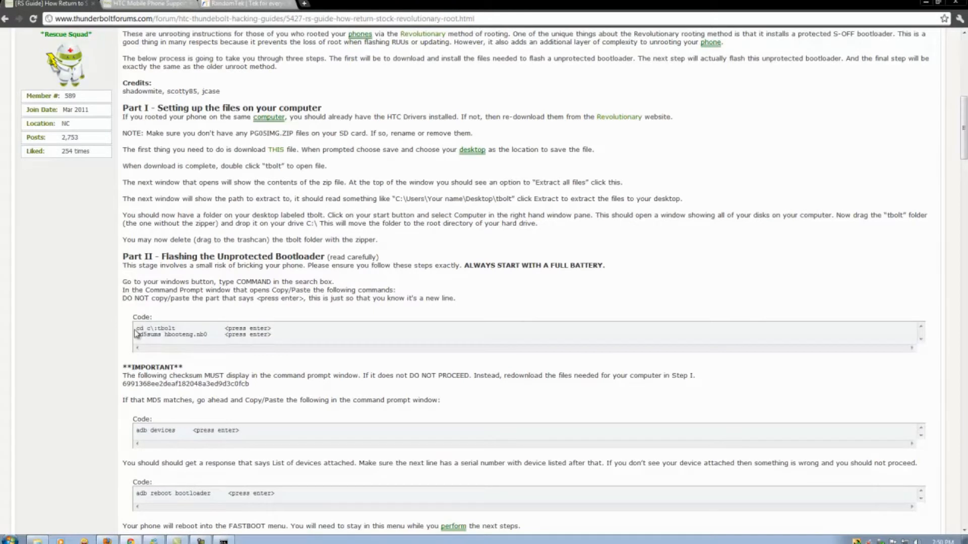
pyautogui.moveTo(137, 338)
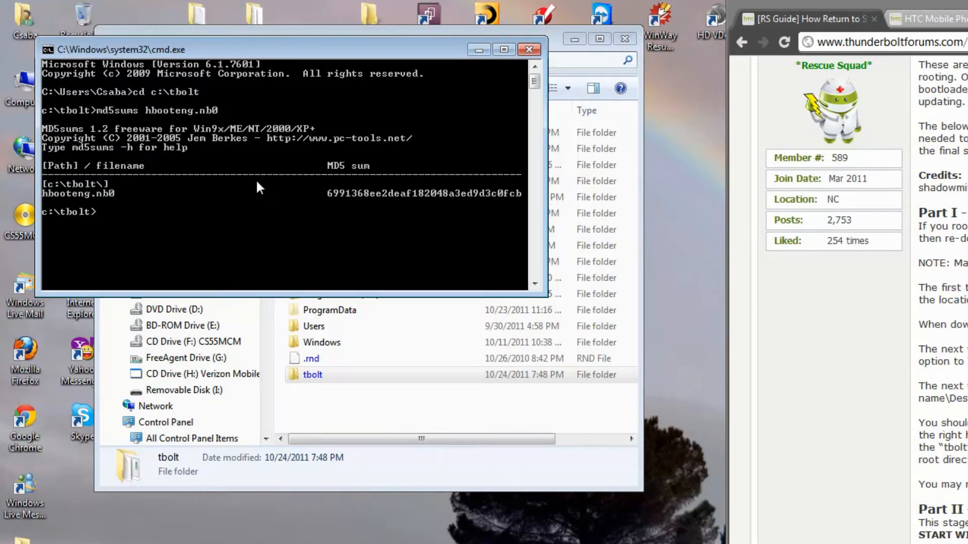
pyautogui.moveTo(363, 196)
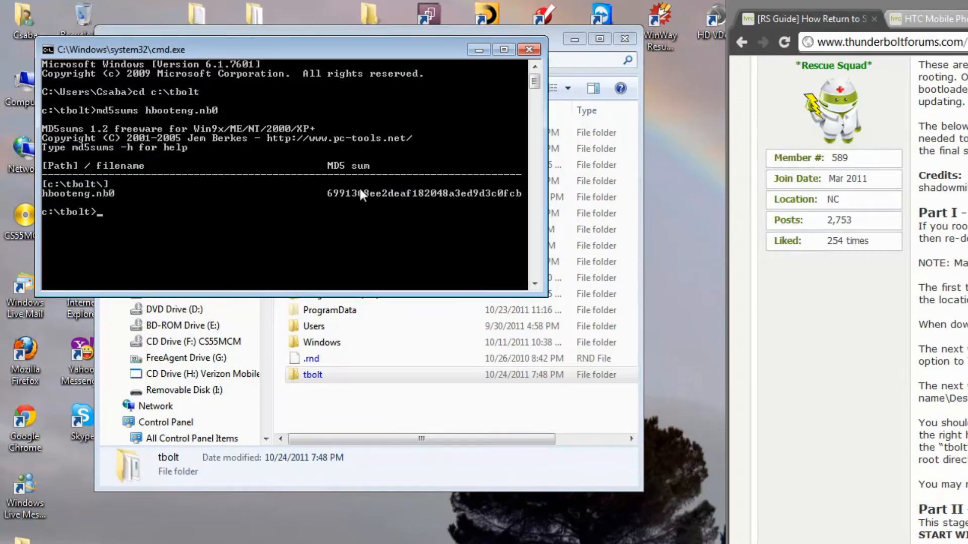
pyautogui.moveTo(350, 200)
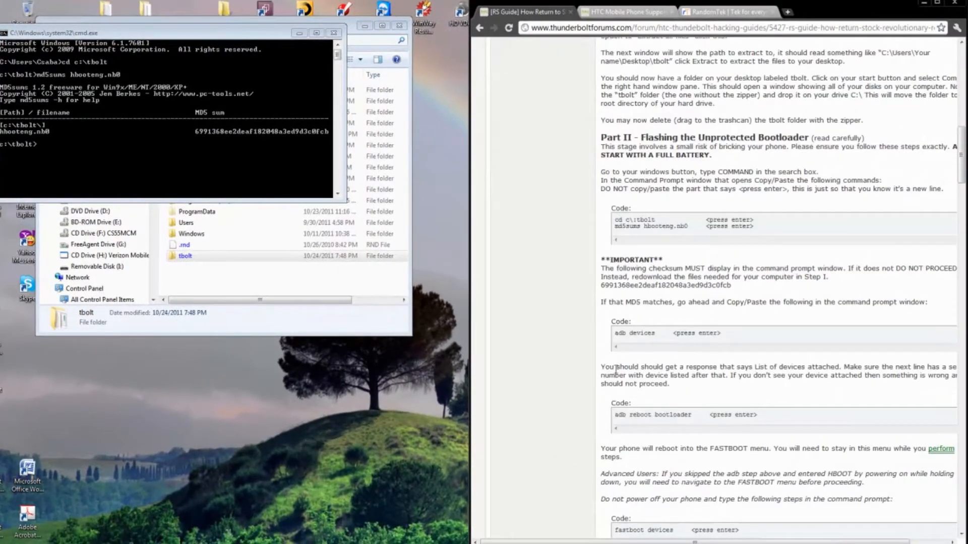
pyautogui.moveTo(607, 285)
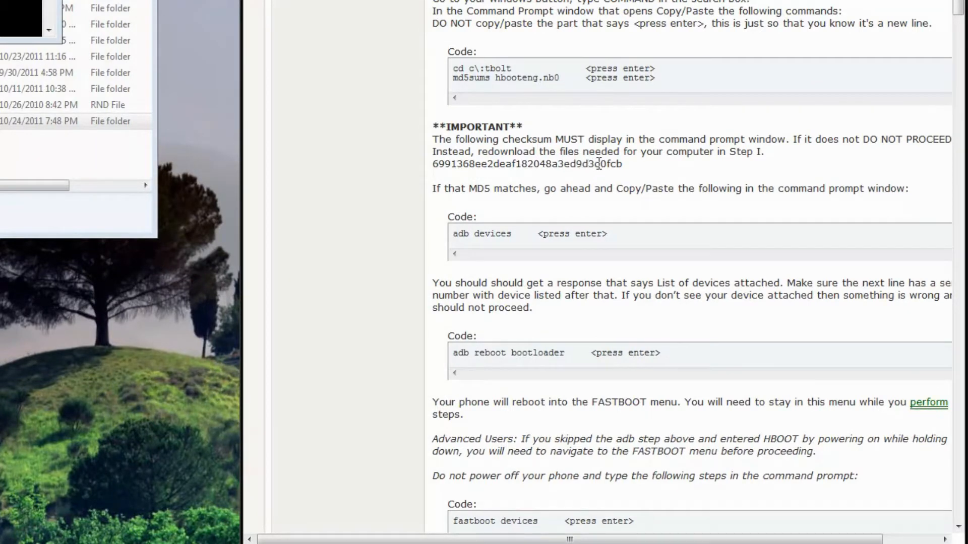
pyautogui.moveTo(661, 176)
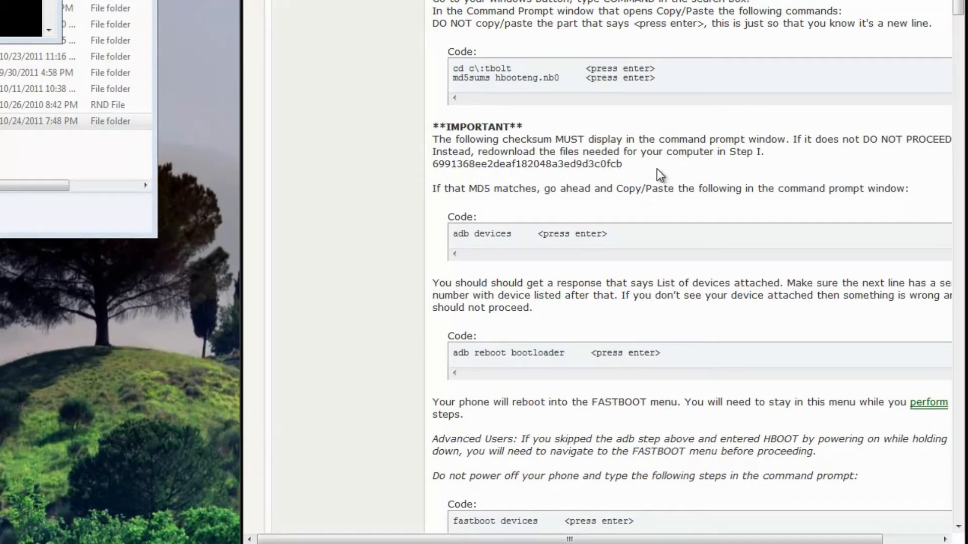
pyautogui.moveTo(655, 174)
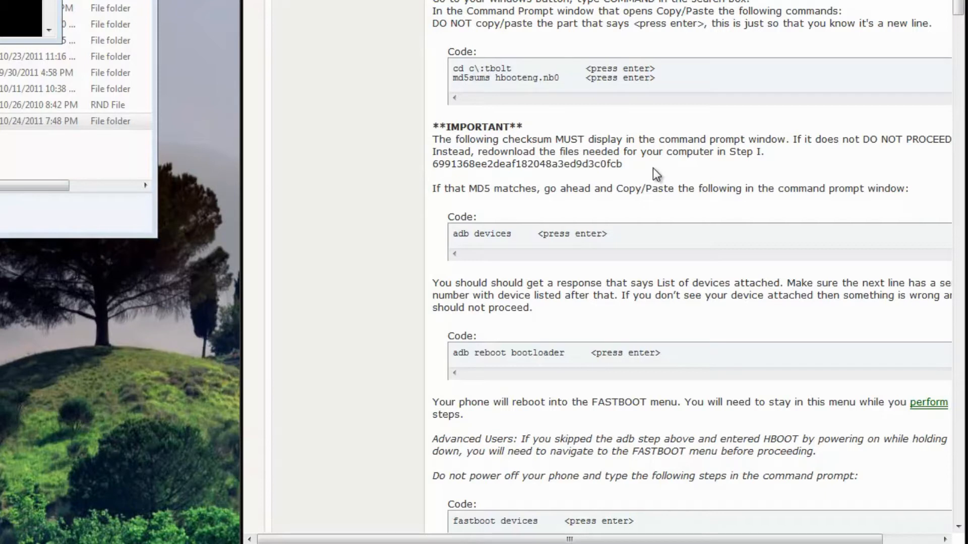
pyautogui.moveTo(512, 223)
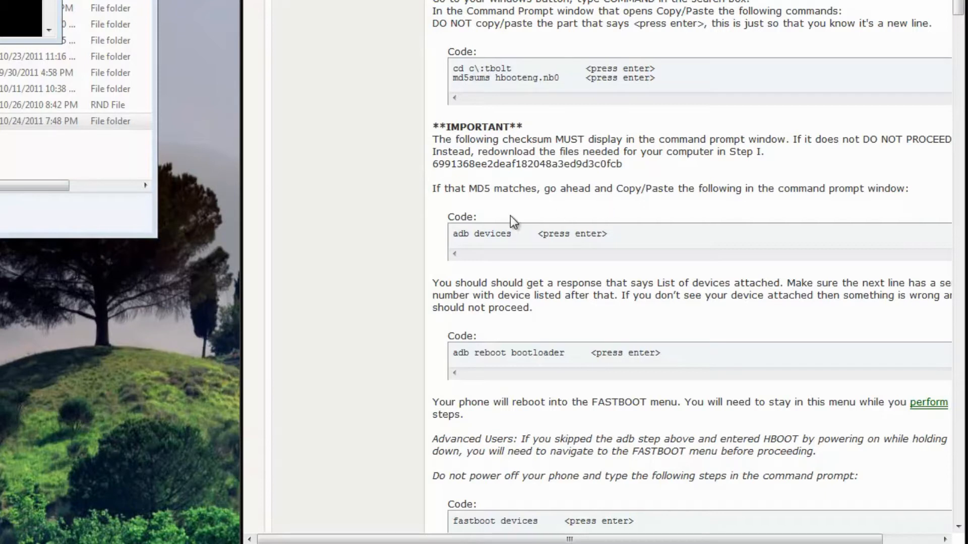
pyautogui.moveTo(519, 236)
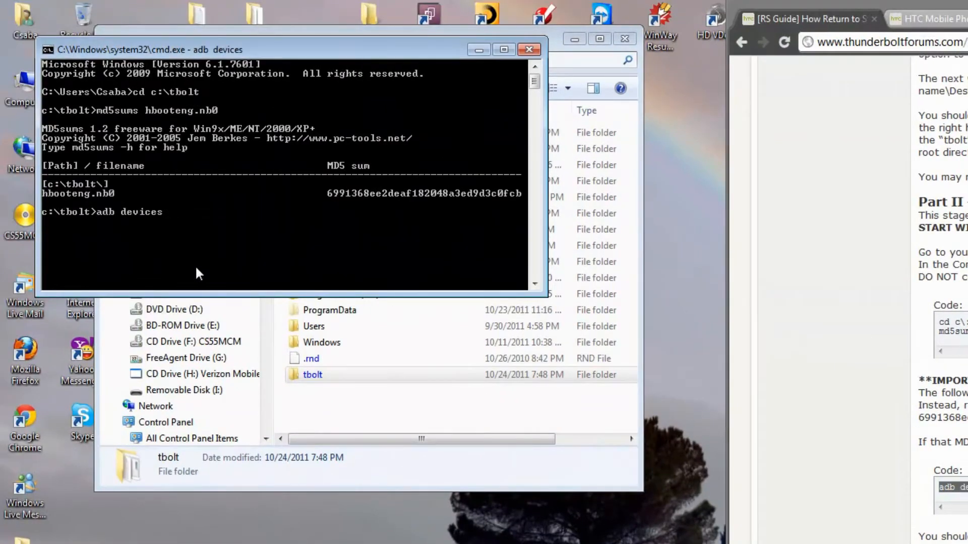
pyautogui.press('Return')
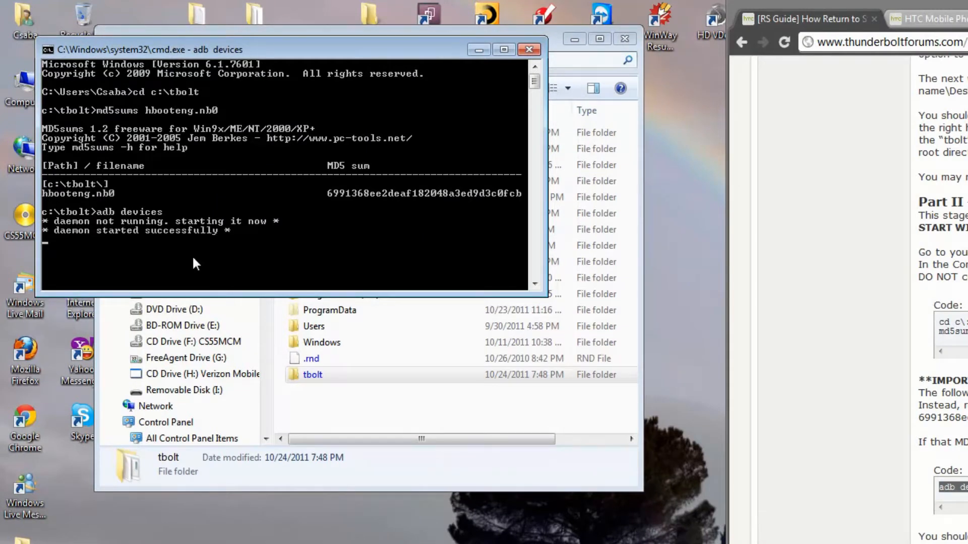
pyautogui.press('Return')
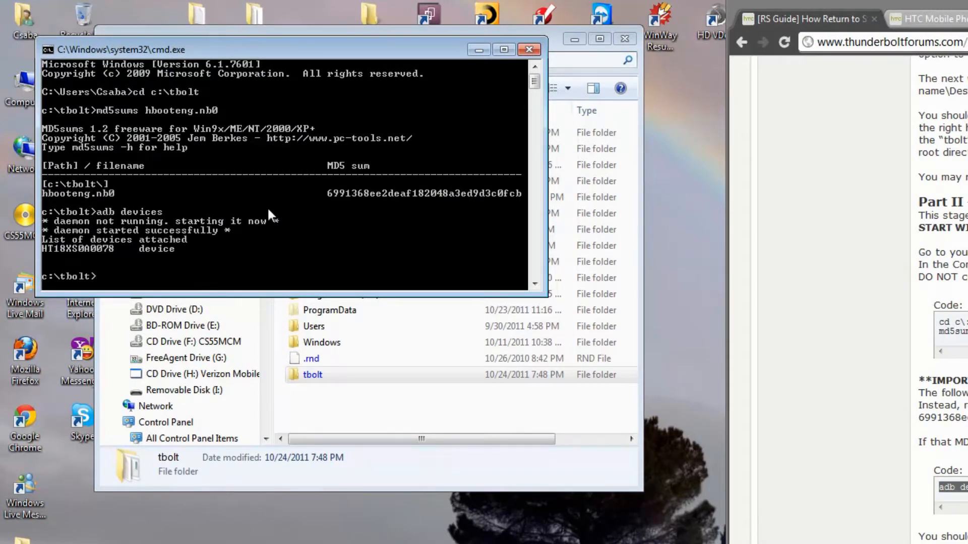
pyautogui.moveTo(228, 232)
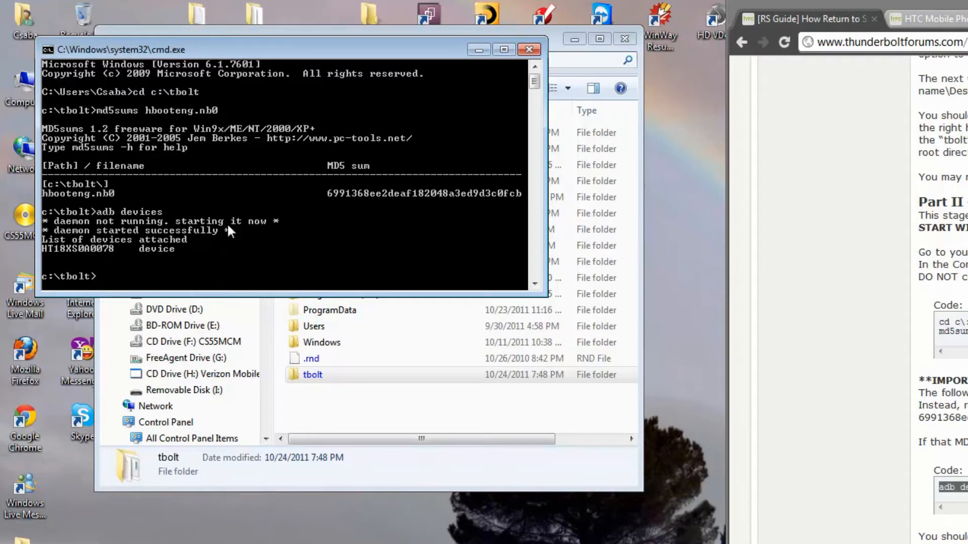
pyautogui.moveTo(90, 256)
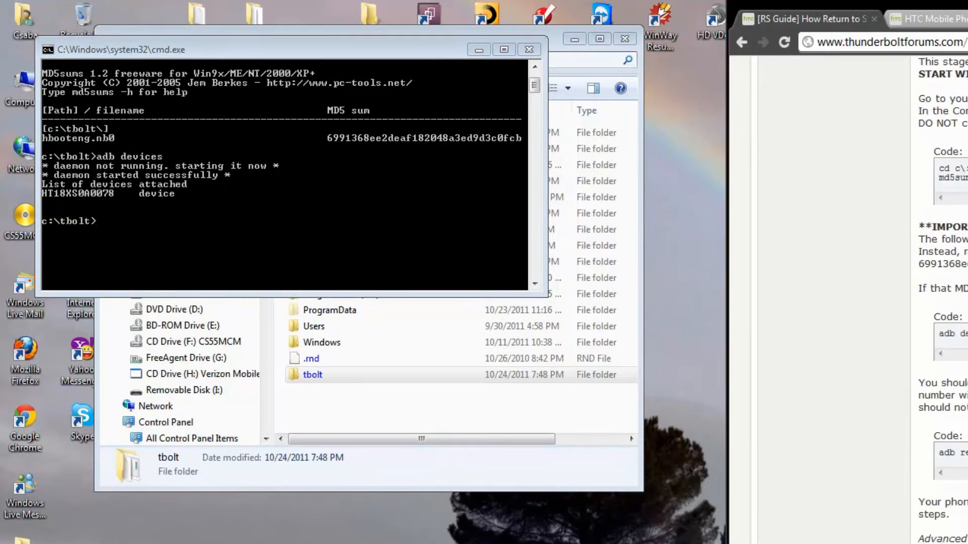
# Step: Select the guide's reboot command and run 'adb reboot bootloader'
pyautogui.doubleClick(950, 452)
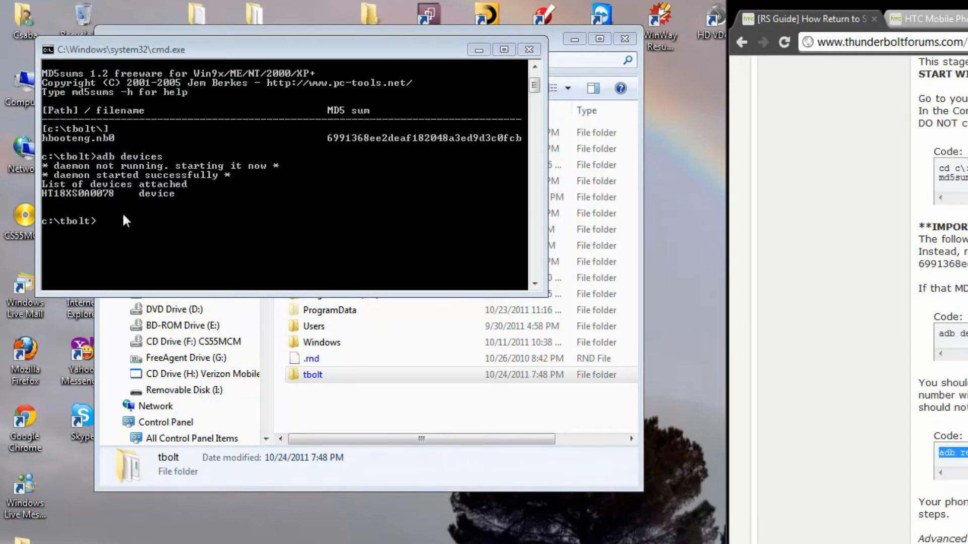
pyautogui.write('adb reboot bootloader')
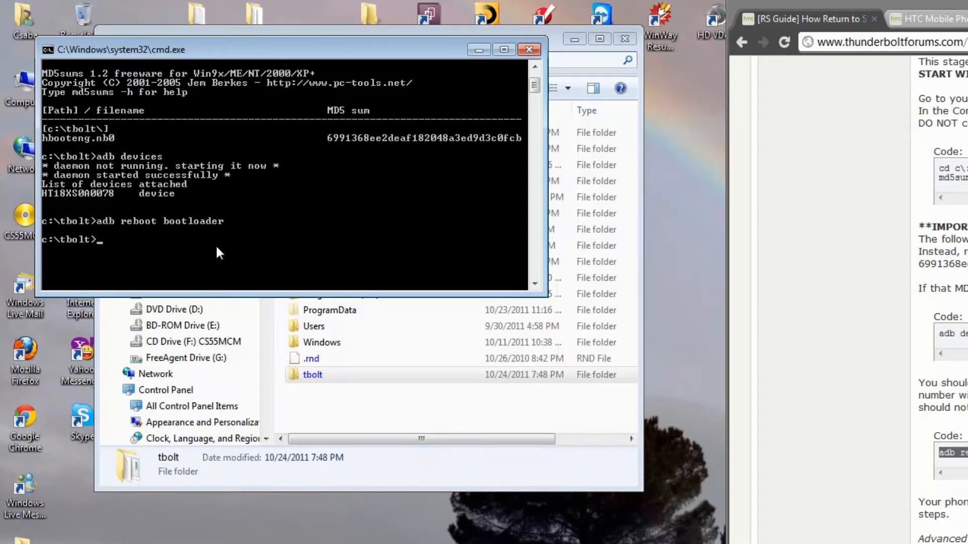
pyautogui.moveTo(130, 258)
pyautogui.write('fastboot devices')
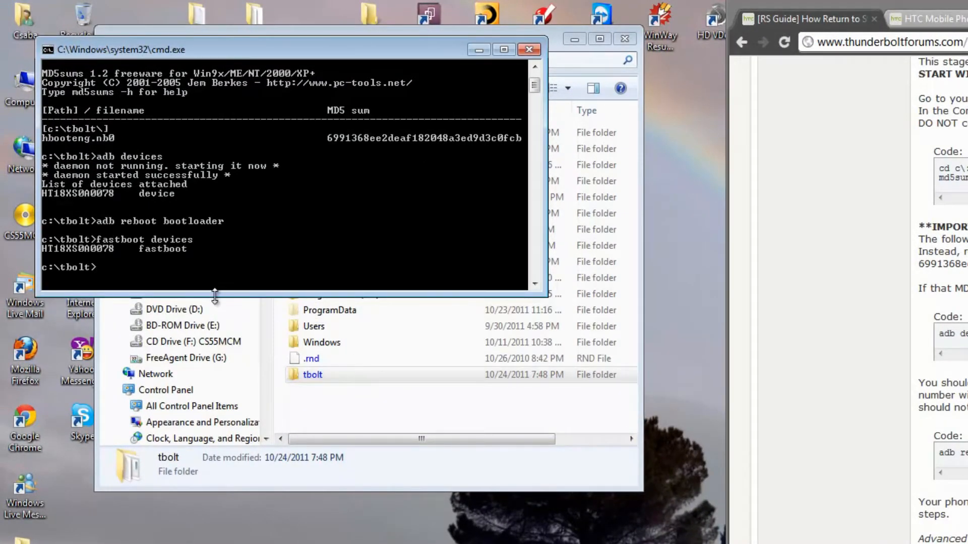
pyautogui.moveTo(203, 252)
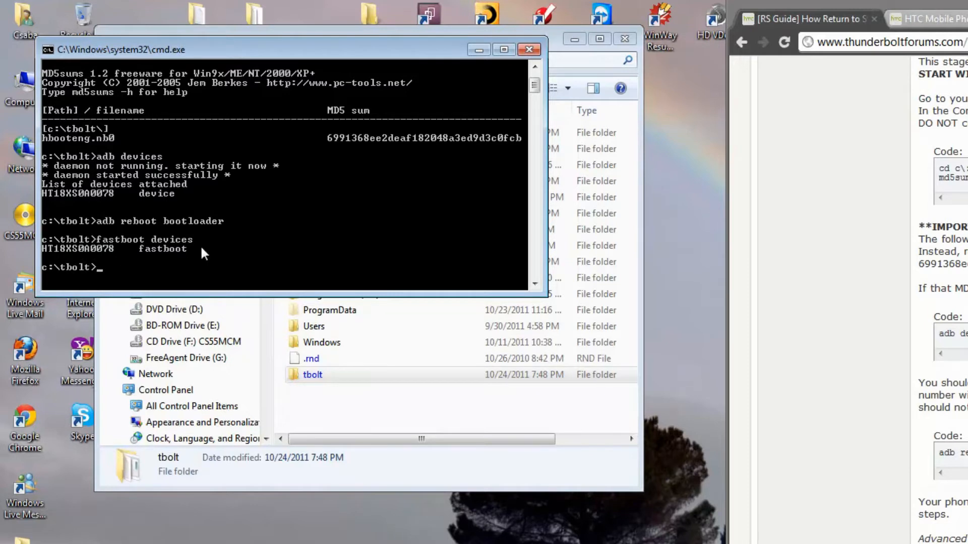
# Step: Scroll down to check the phone is listed in fastboot mode
pyautogui.scroll(-3)
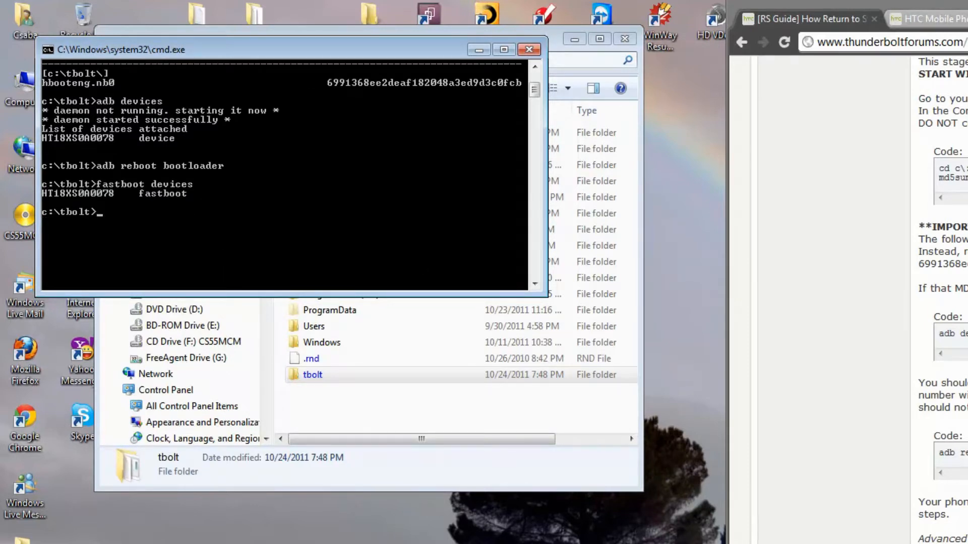
pyautogui.scroll(-3)
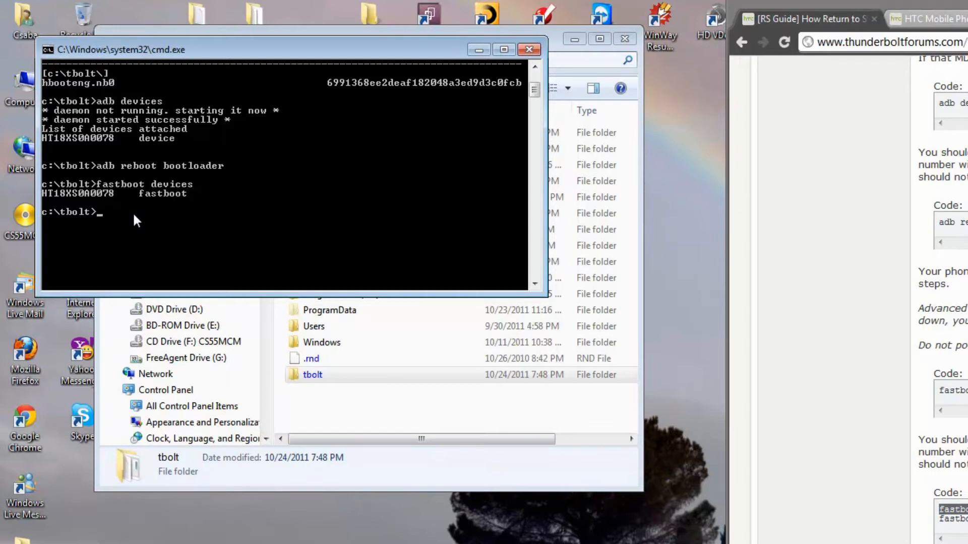
# Step: Run 'fastboot oem mw 8d08ac54 1 31302E30' and type 'fastboot flash hboot hbooteng.nb0'
pyautogui.write('fastboot oem mw 8d08ac54 1 31302E30')
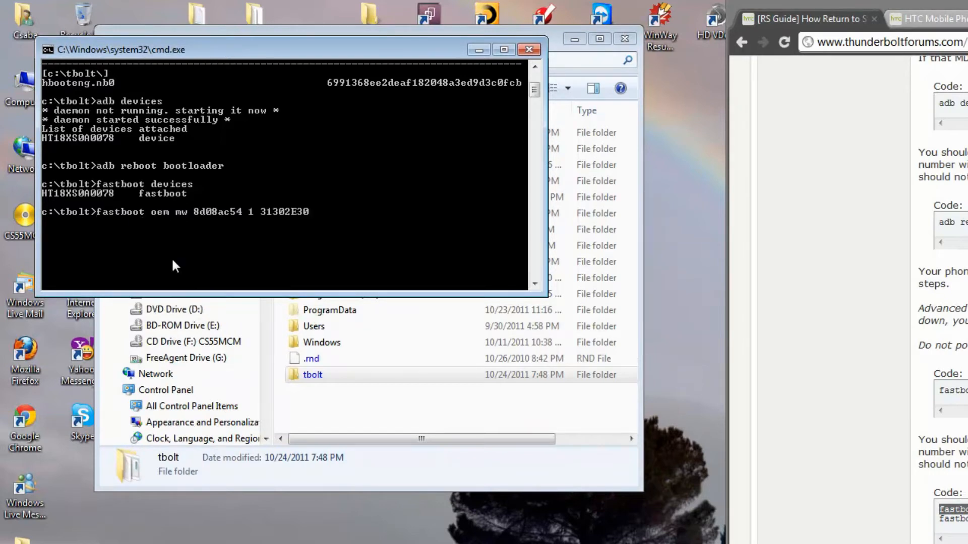
pyautogui.press('Return')
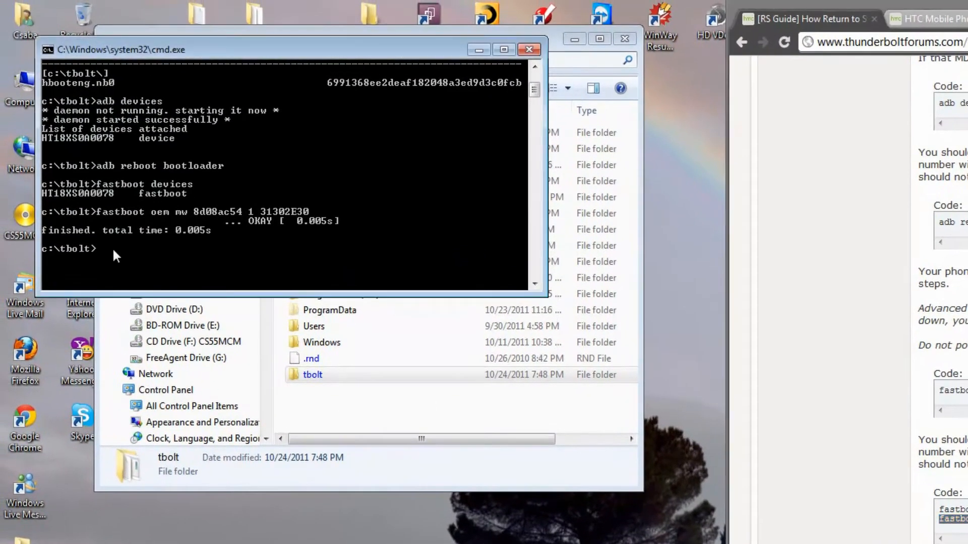
pyautogui.moveTo(136, 255)
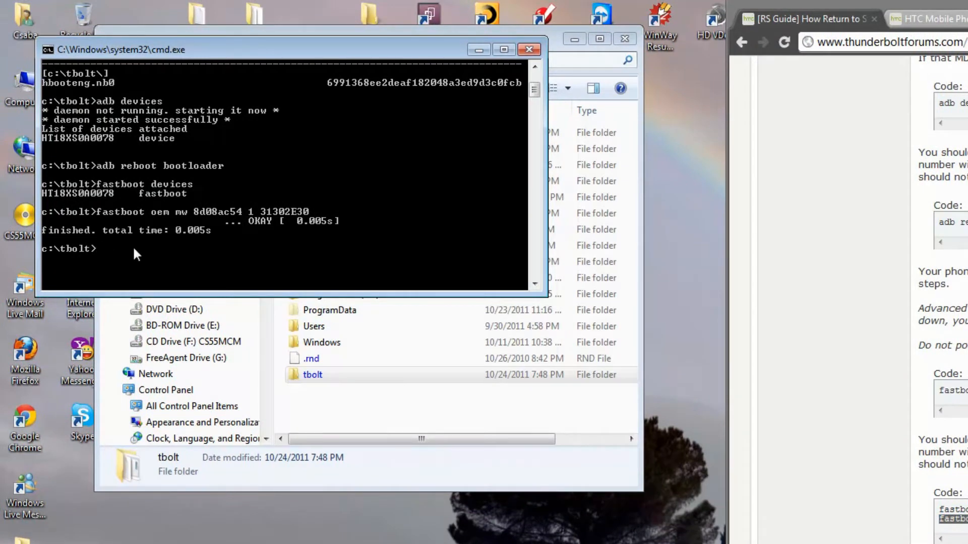
pyautogui.write('fastboot flash hboot hbooteng.nb0')
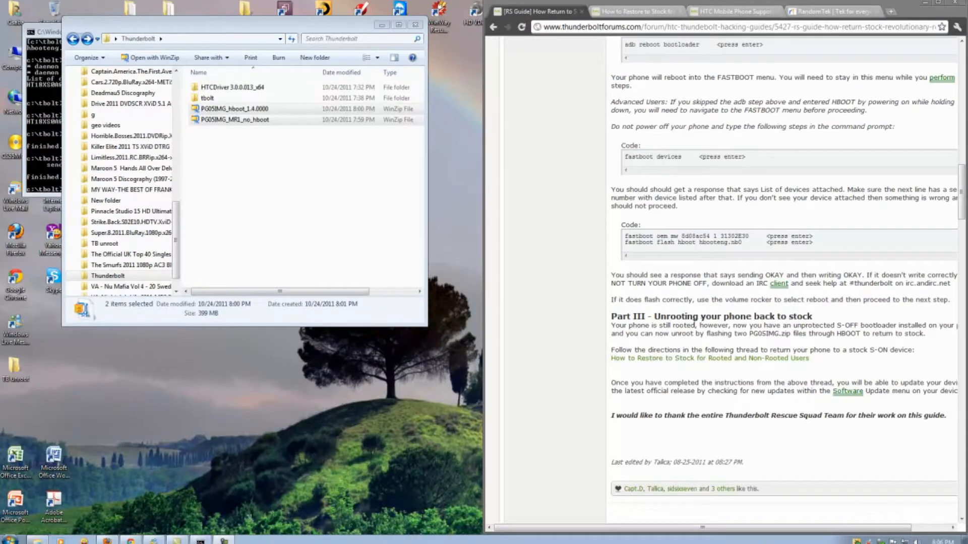
pyautogui.moveTo(655, 366)
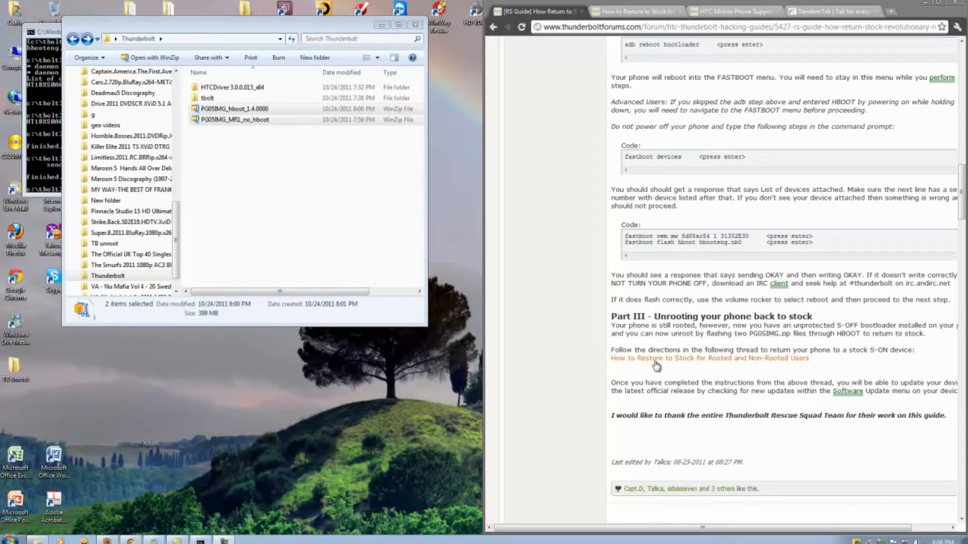
# Step: Open the 'How to Restore to Stock for Rooted and Non-Rooted Users' thread and scroll through it
pyautogui.click(707, 358)
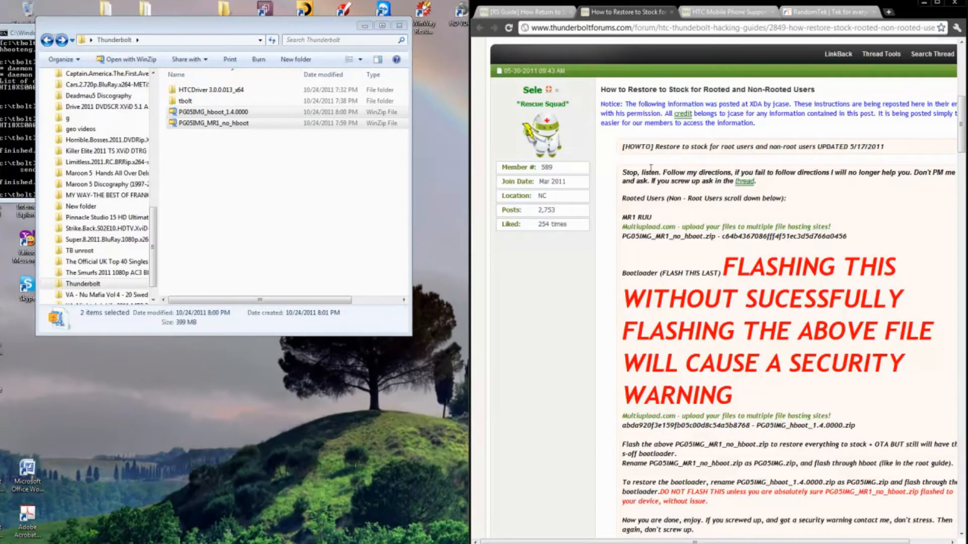
pyautogui.moveTo(651, 214)
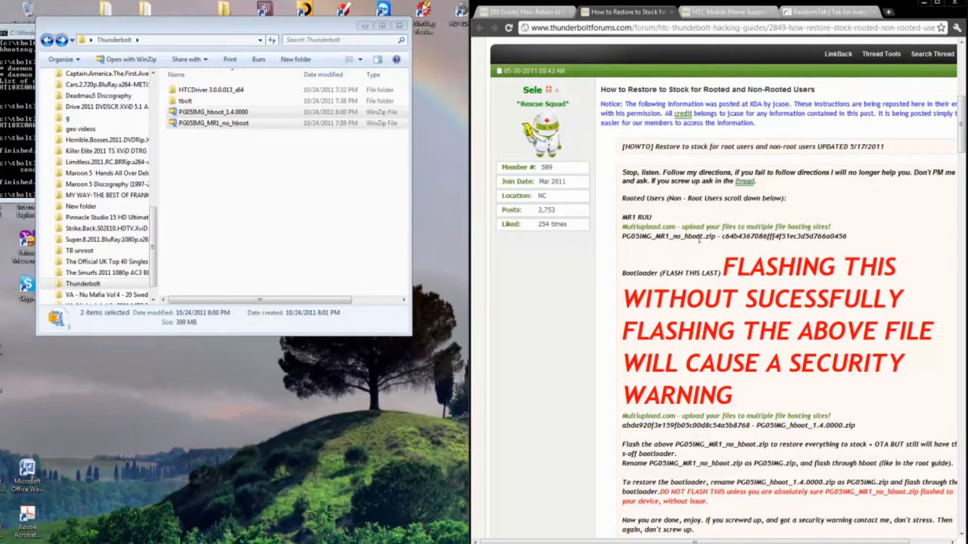
pyautogui.scroll(-3)
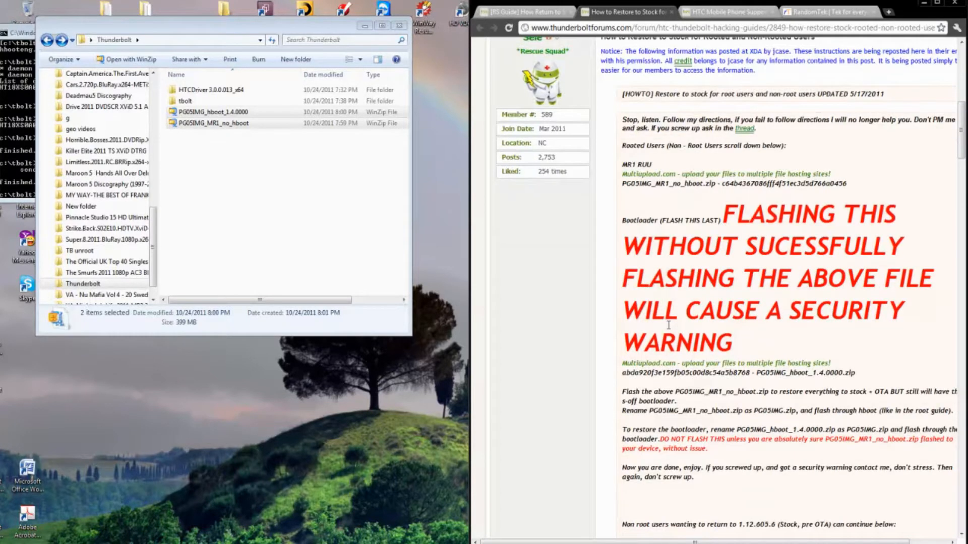
pyautogui.scroll(-3)
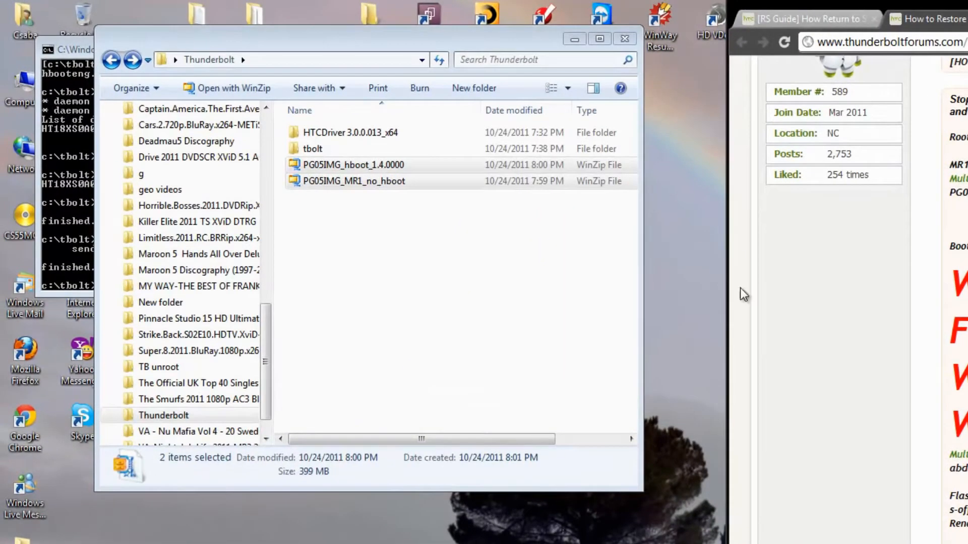
# Step: Deselect the two PG05IMG zip files in the Thunderbolt folder
pyautogui.click(438, 245)
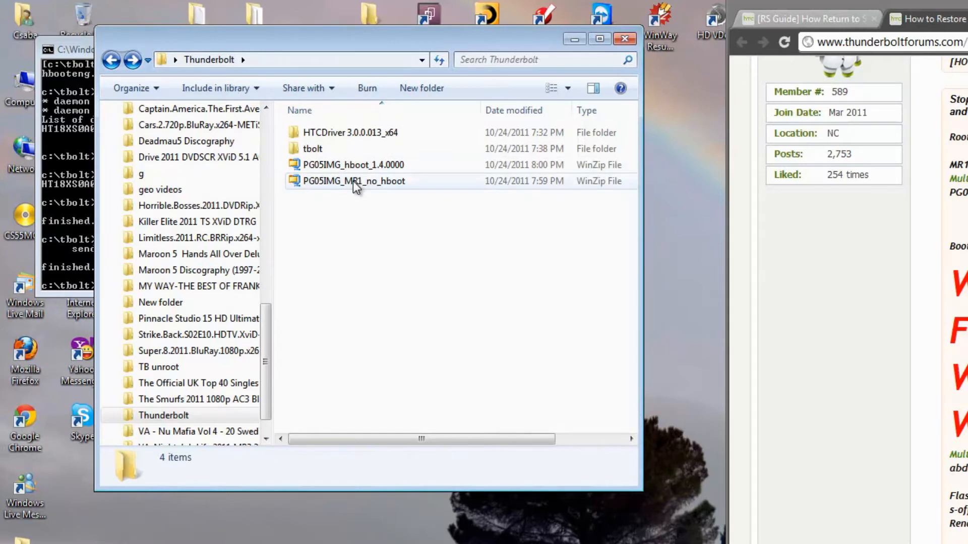
pyautogui.click(349, 302)
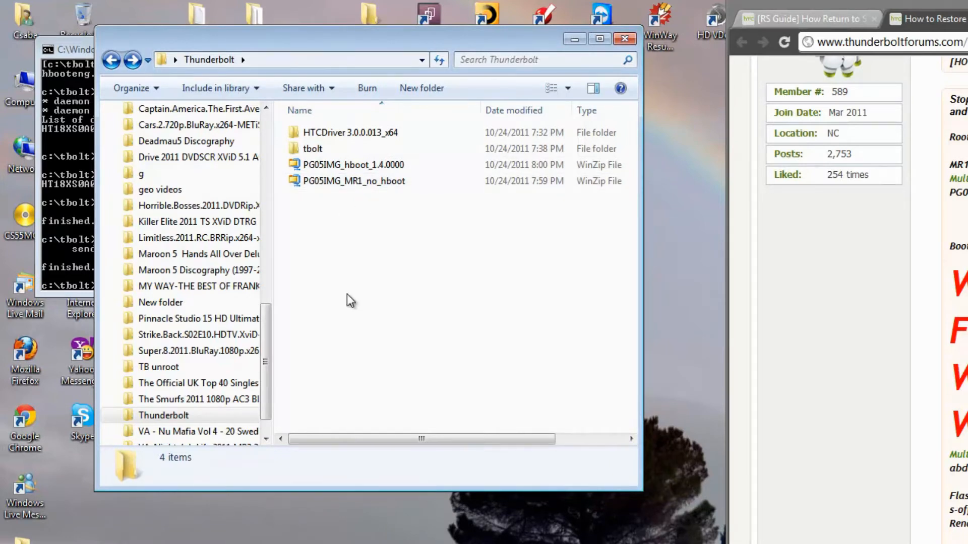